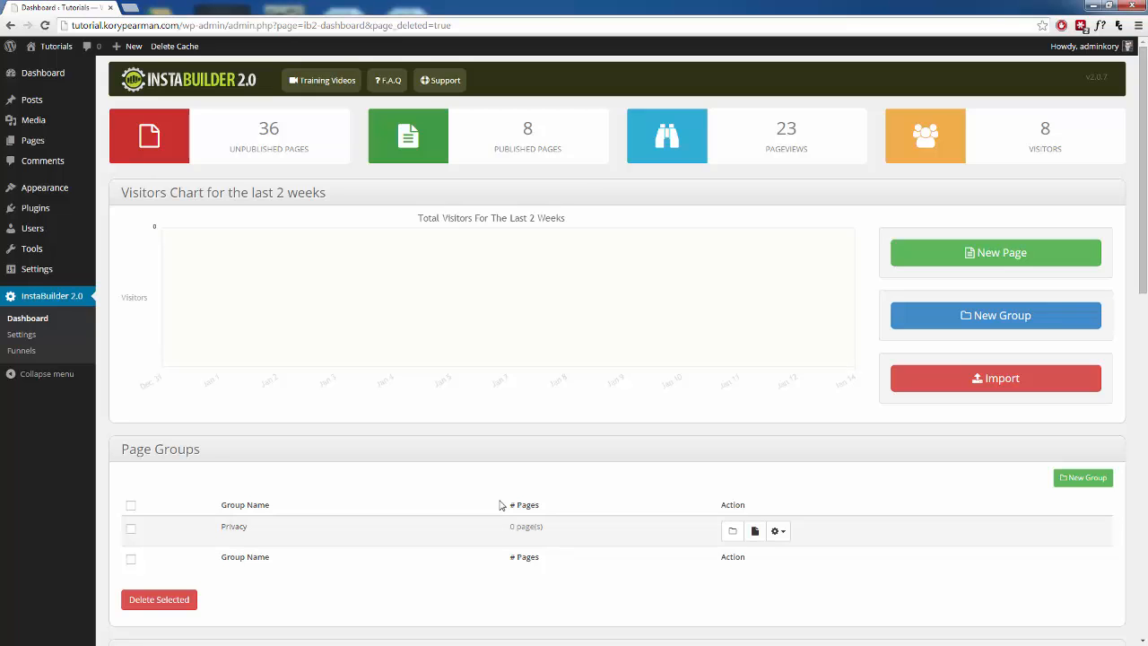
Step: Duplicate the first New IB 2.0 Landing Page via its gear menu so a [COPY] draft tops the list
{"action": "scroll", "scroll_direction": "down", "scroll_amount": 3}
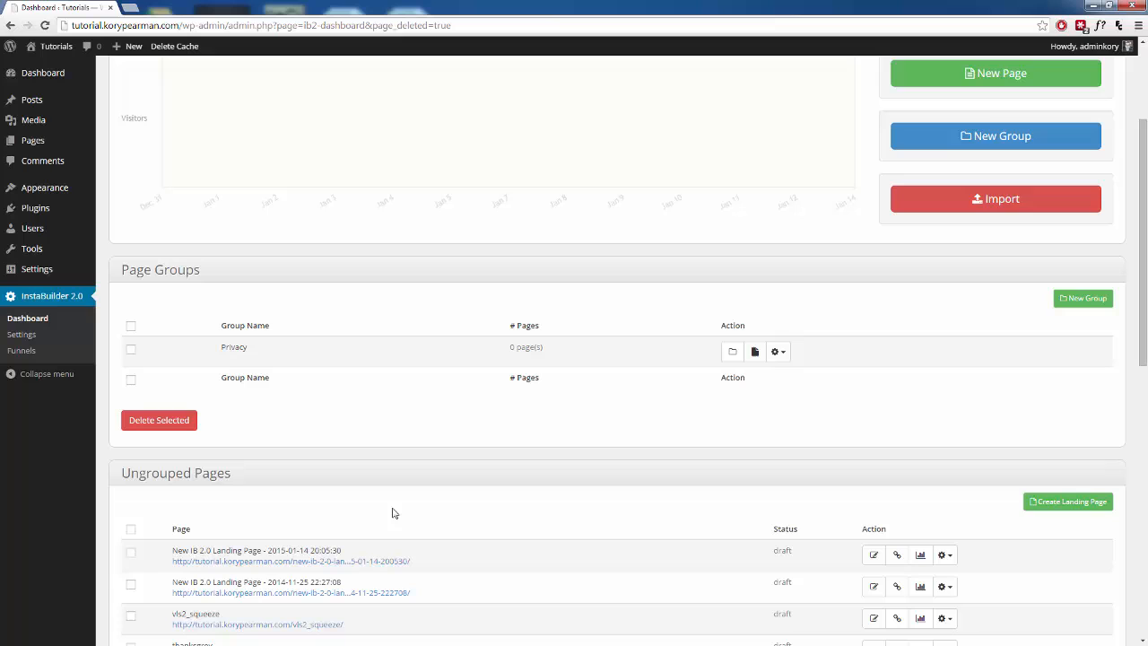
{"action": "mouse_move", "coordinate": [398, 507]}
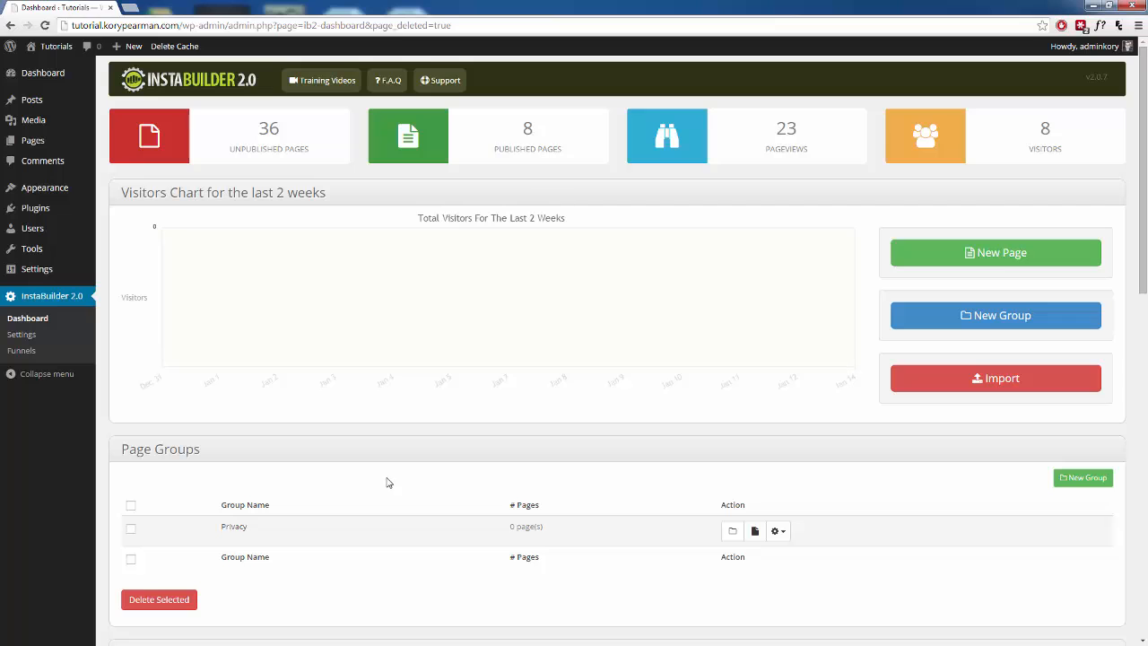
{"action": "scroll", "scroll_direction": "down", "scroll_amount": 3}
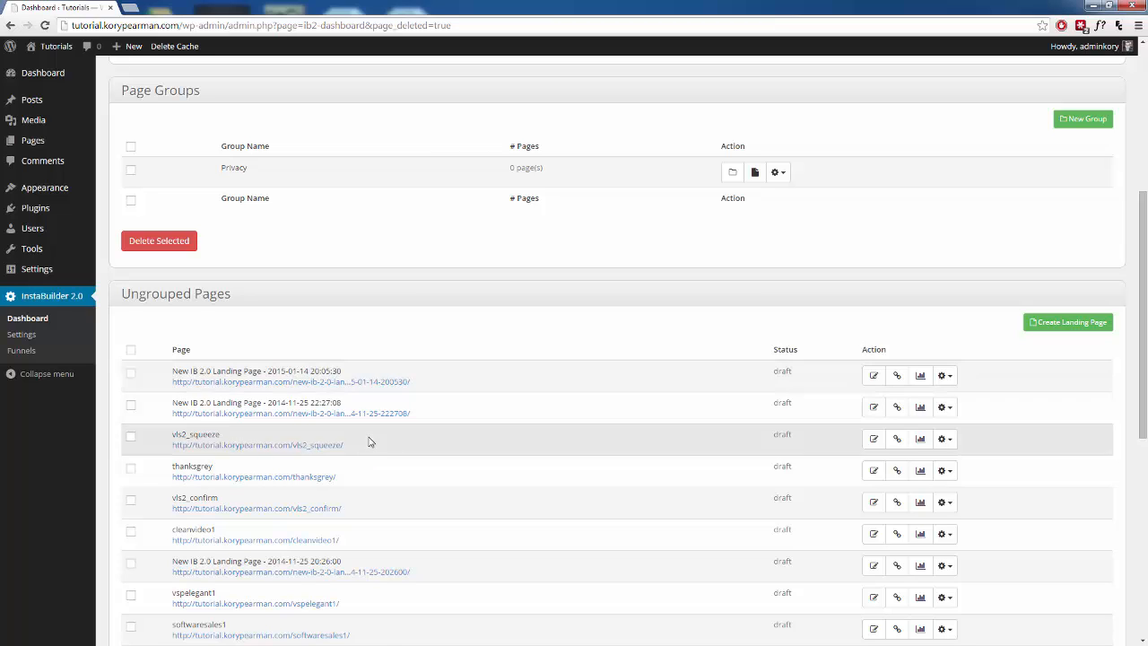
{"action": "mouse_move", "coordinate": [377, 436]}
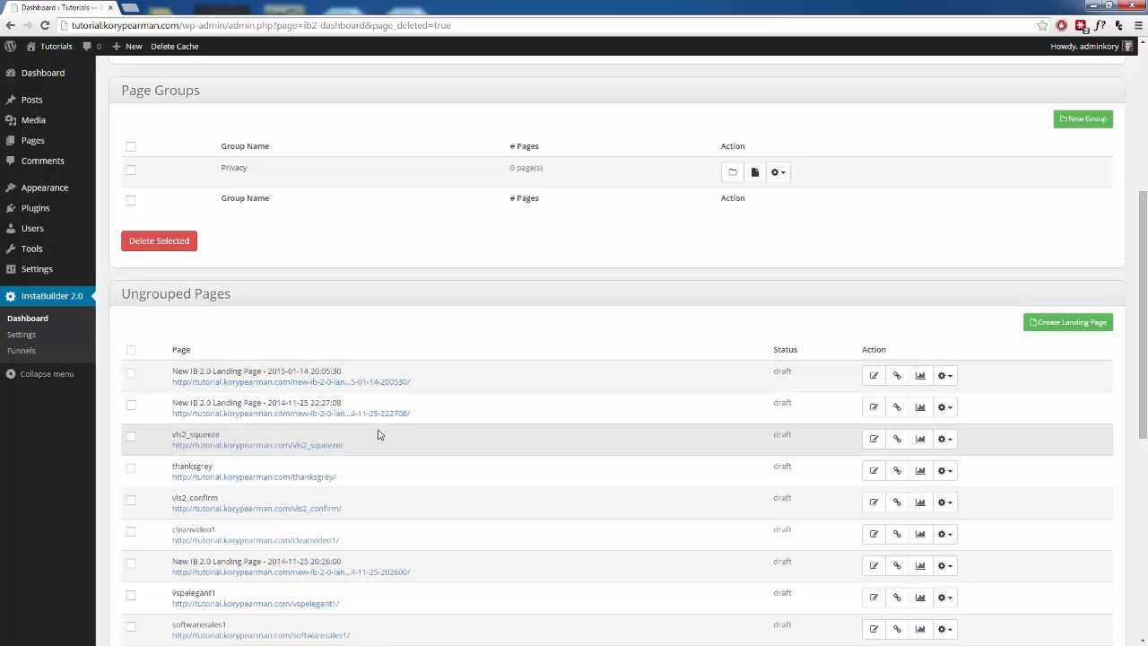
{"action": "mouse_move", "coordinate": [386, 412]}
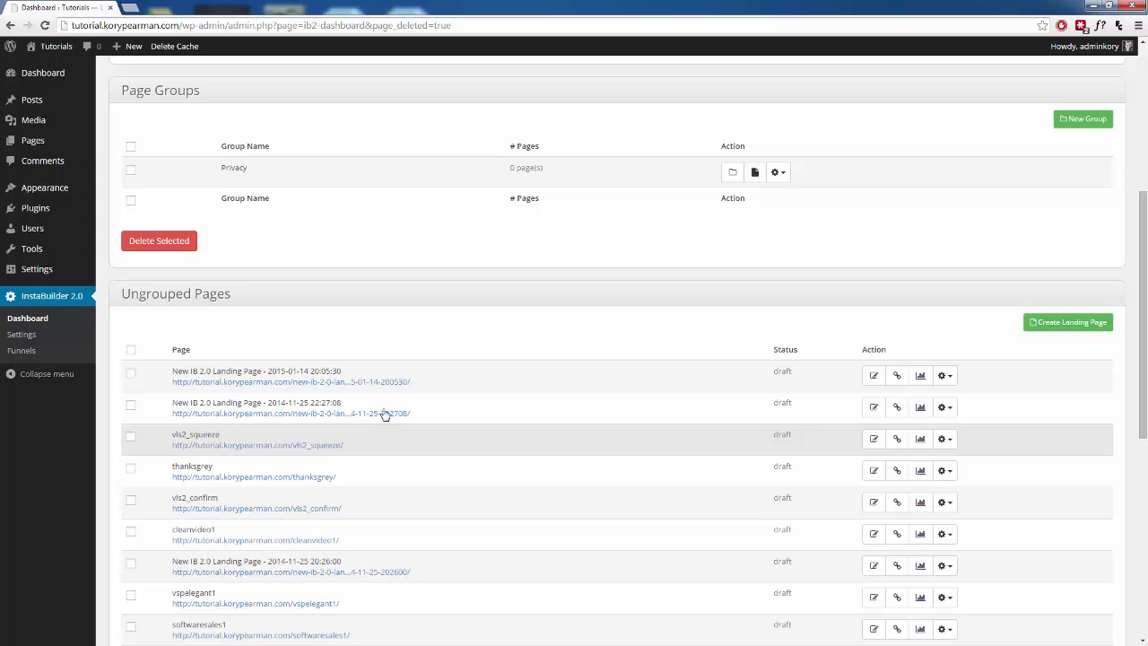
{"action": "mouse_move", "coordinate": [413, 371]}
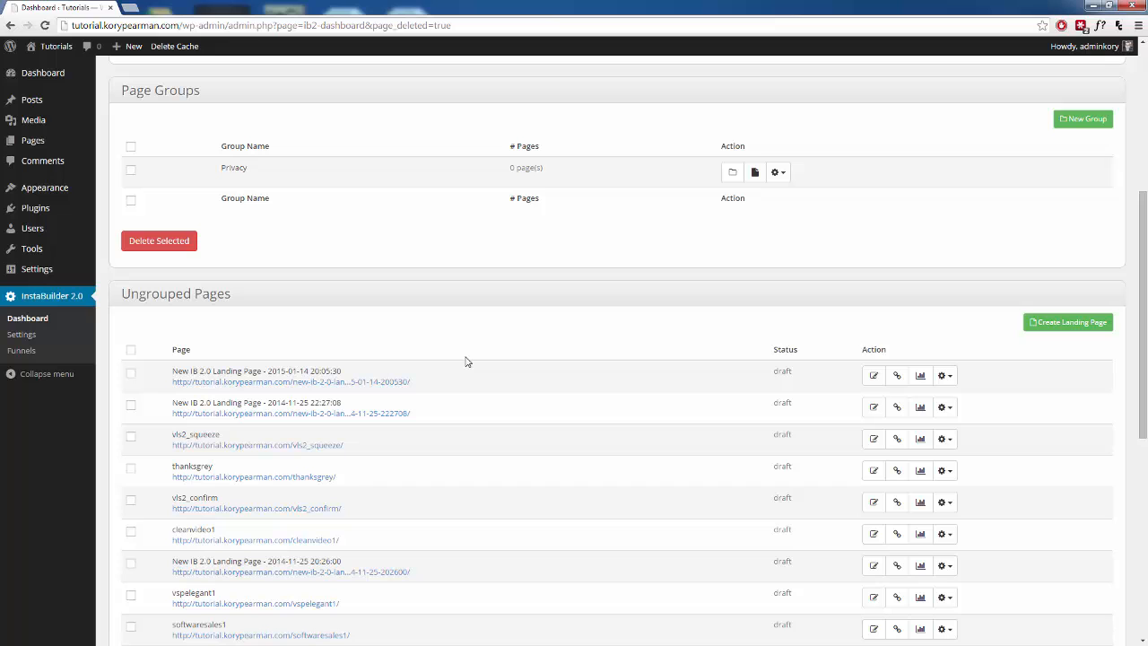
{"action": "scroll", "scroll_direction": "down", "scroll_amount": 3}
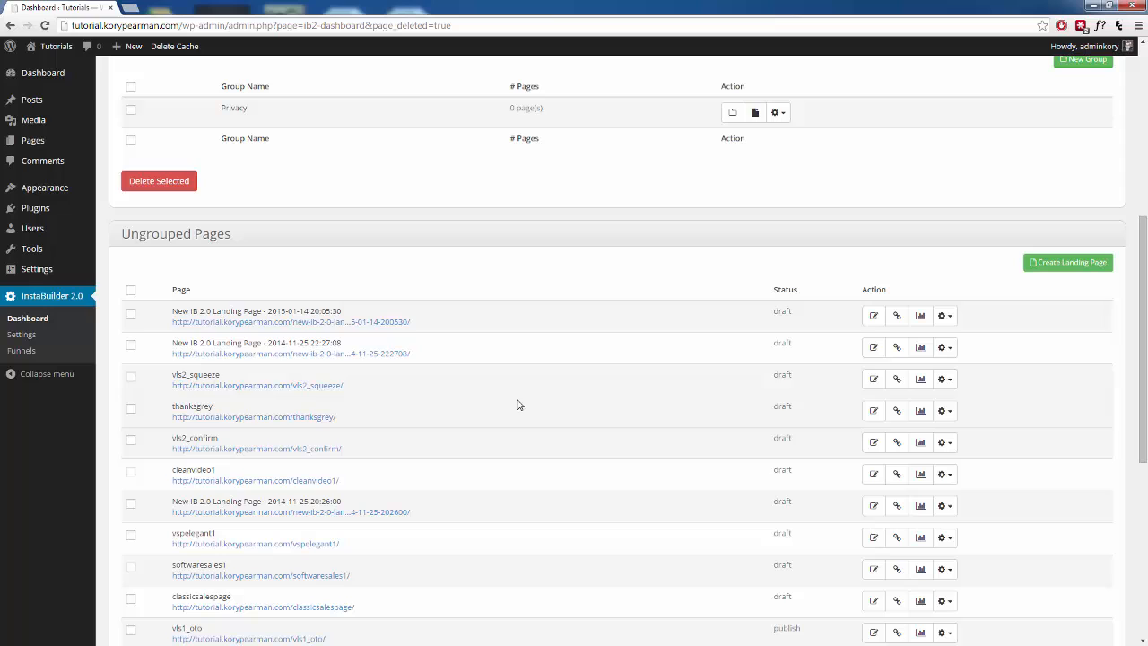
{"action": "mouse_move", "coordinate": [682, 327]}
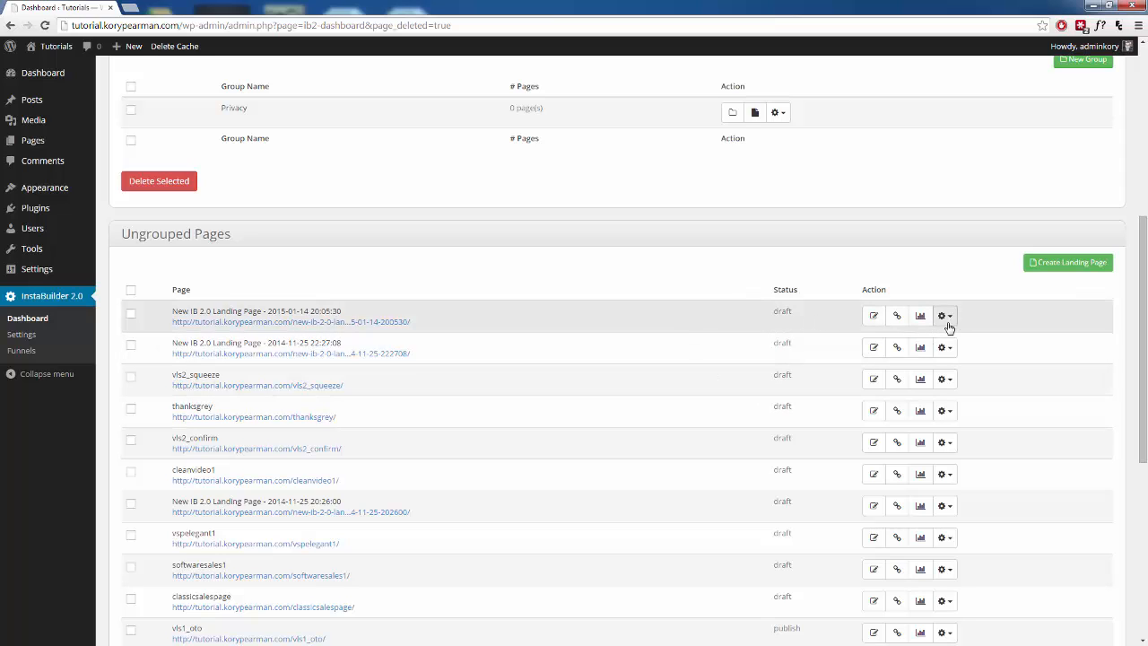
{"action": "left_click", "coordinate": [942, 316]}
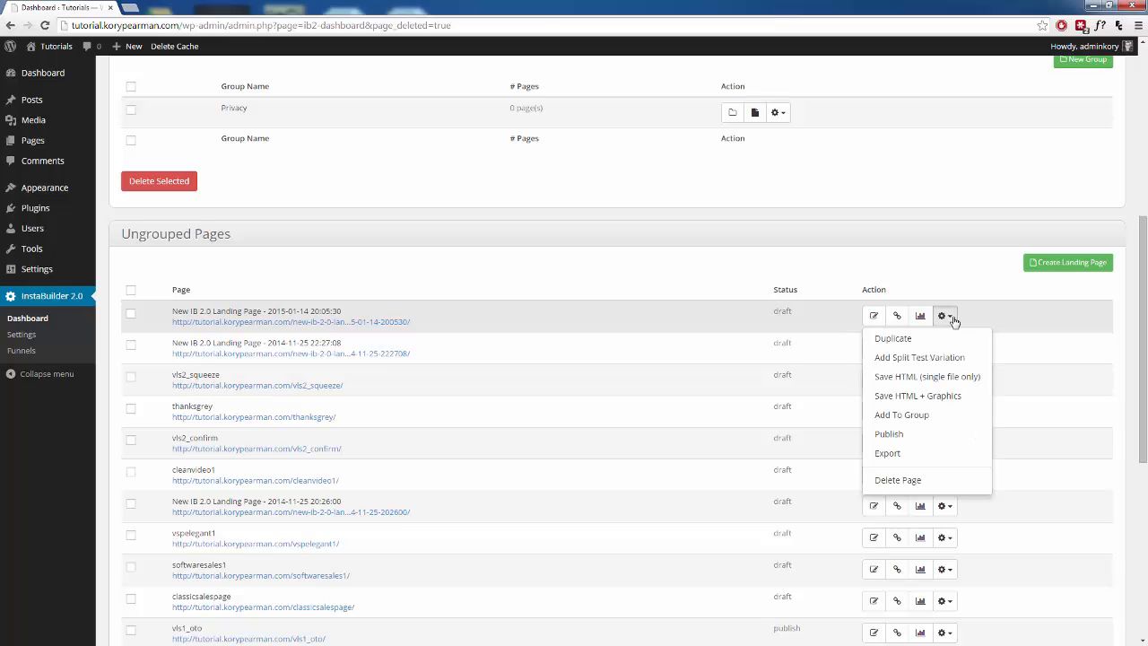
{"action": "left_click", "coordinate": [894, 337]}
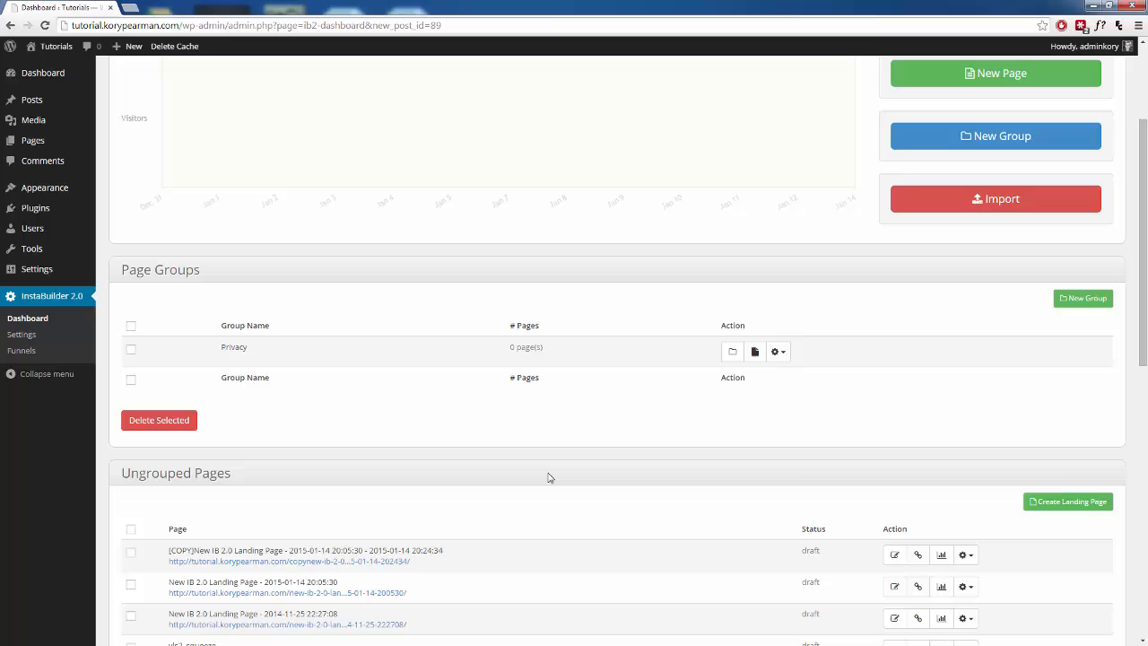
{"action": "scroll", "scroll_direction": "down", "scroll_amount": 3}
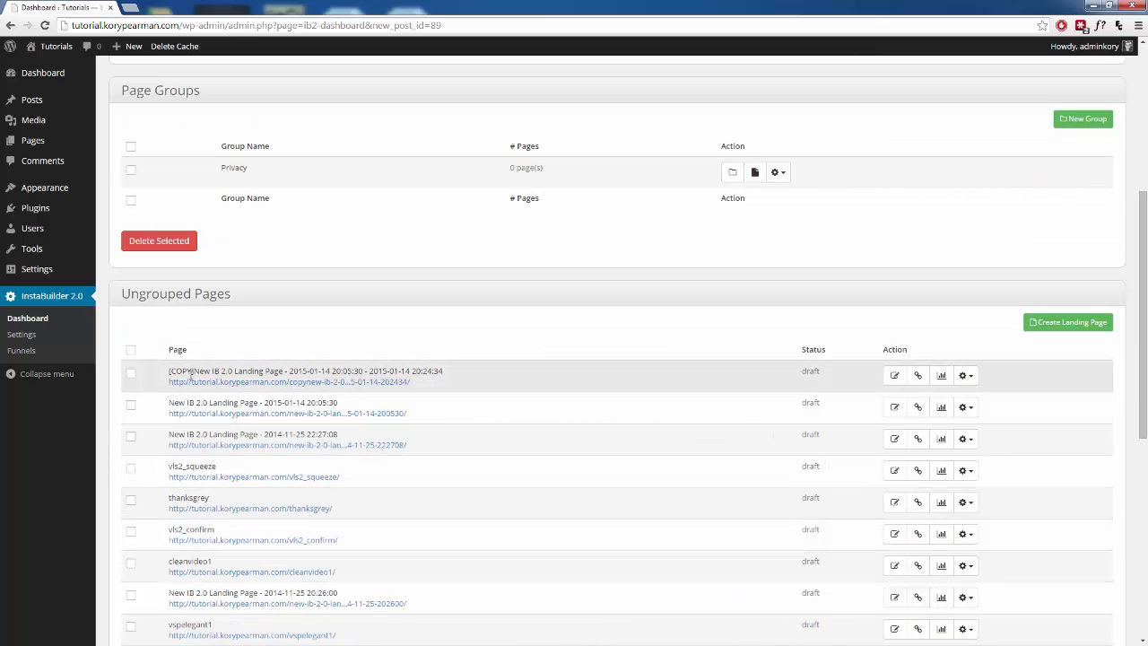
{"action": "double_click", "coordinate": [178, 369]}
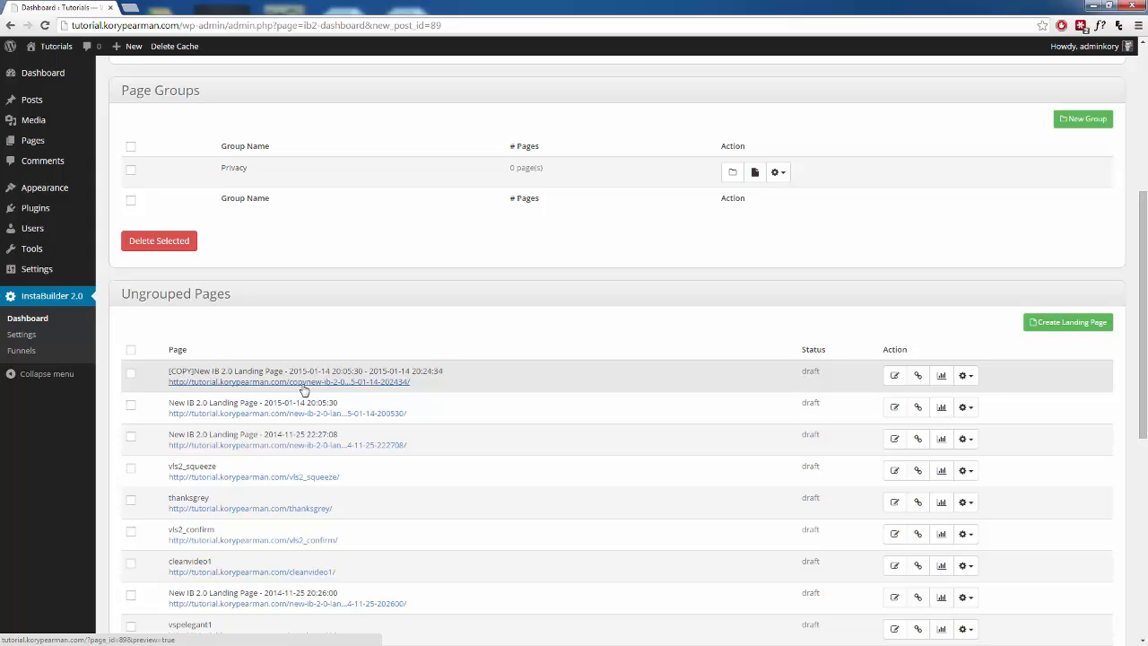
{"action": "mouse_move", "coordinate": [351, 394]}
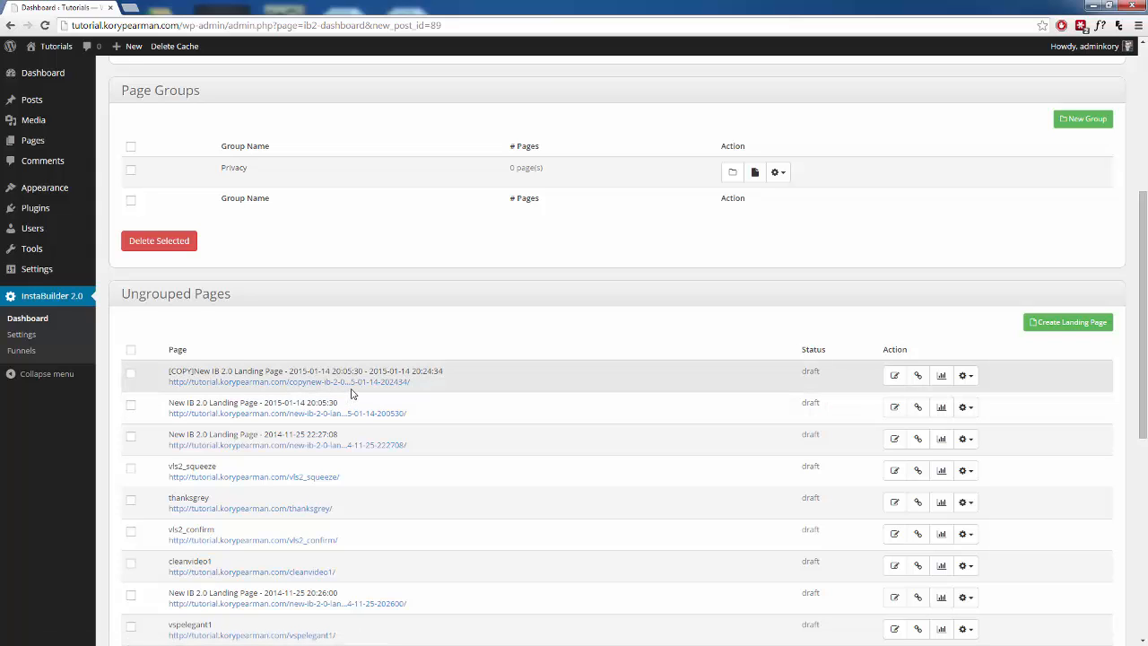
{"action": "mouse_move", "coordinate": [491, 384]}
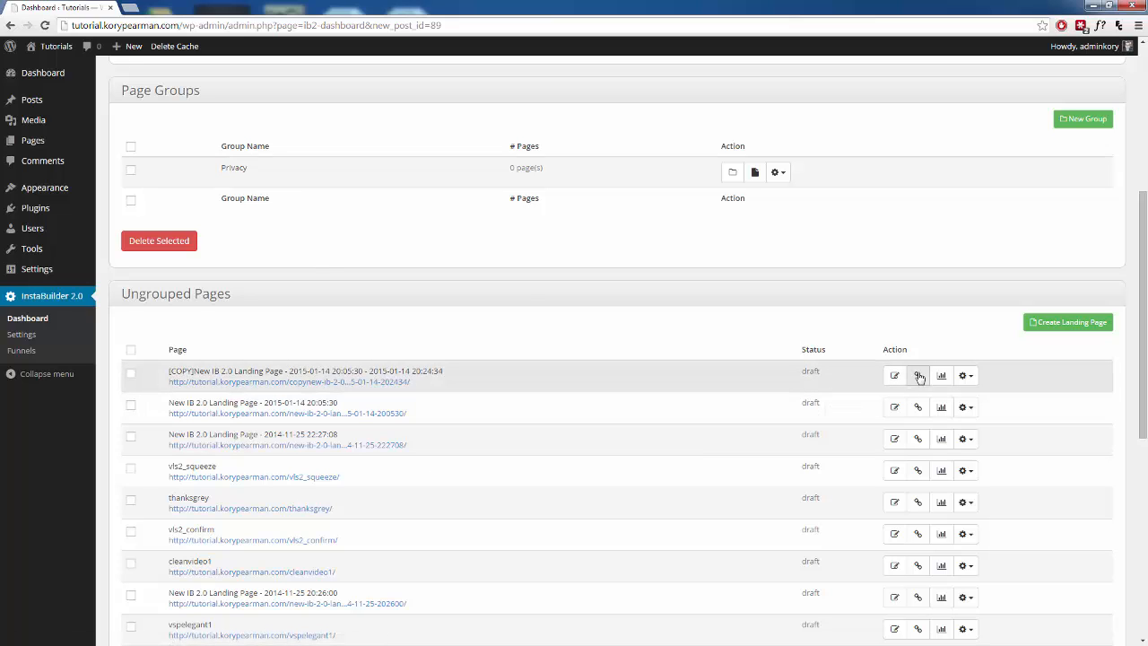
{"action": "mouse_move", "coordinate": [919, 375]}
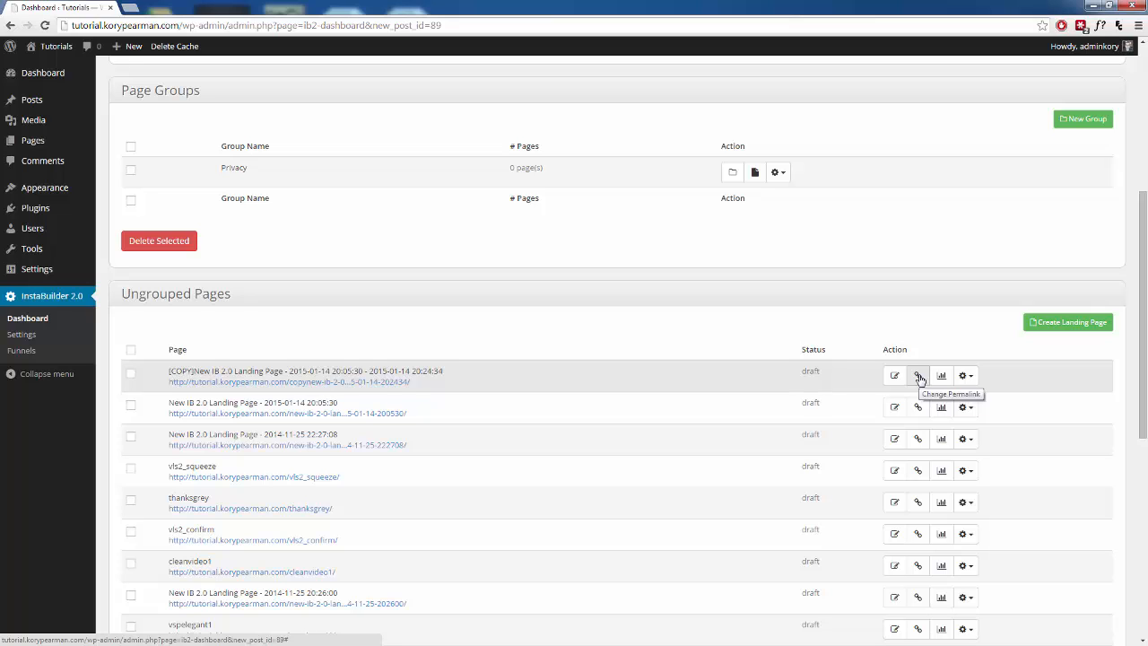
Step: Set the copied page's permalink to demo-URL and confirm it
{"action": "left_click", "coordinate": [919, 375]}
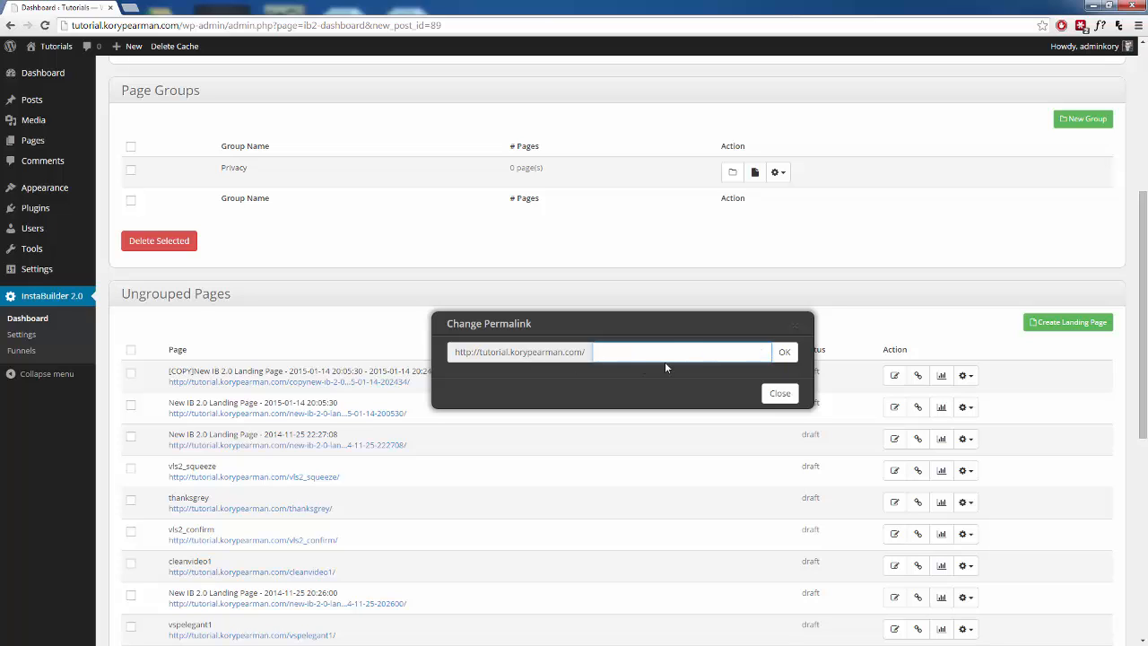
{"action": "type", "text": "demo-URL"}
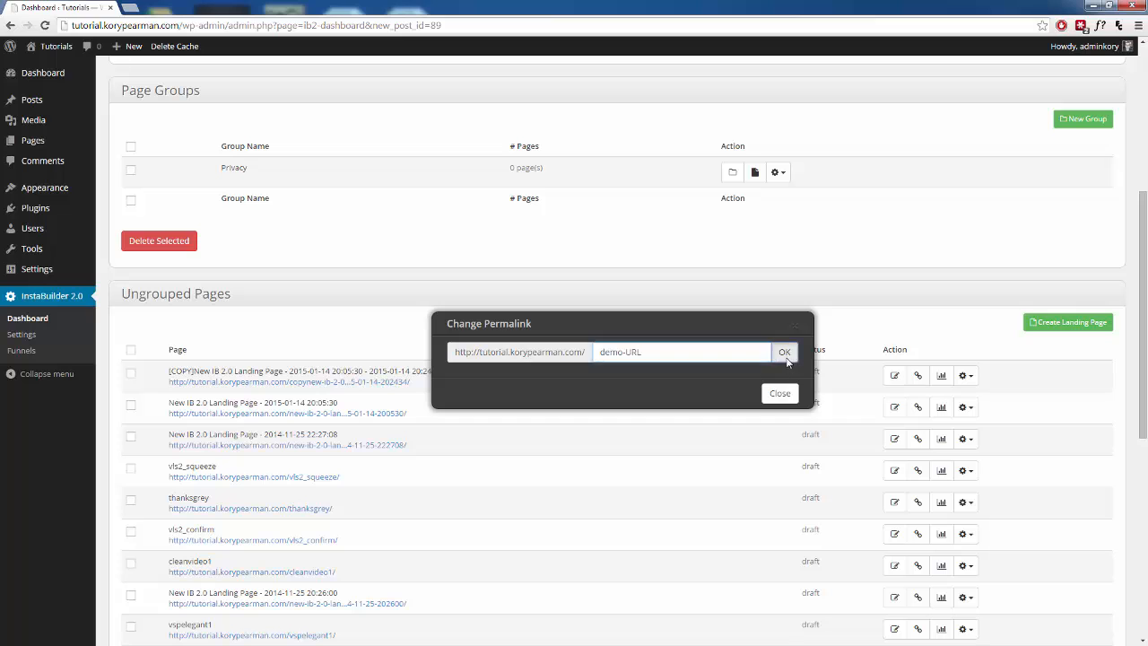
{"action": "left_click", "coordinate": [782, 351]}
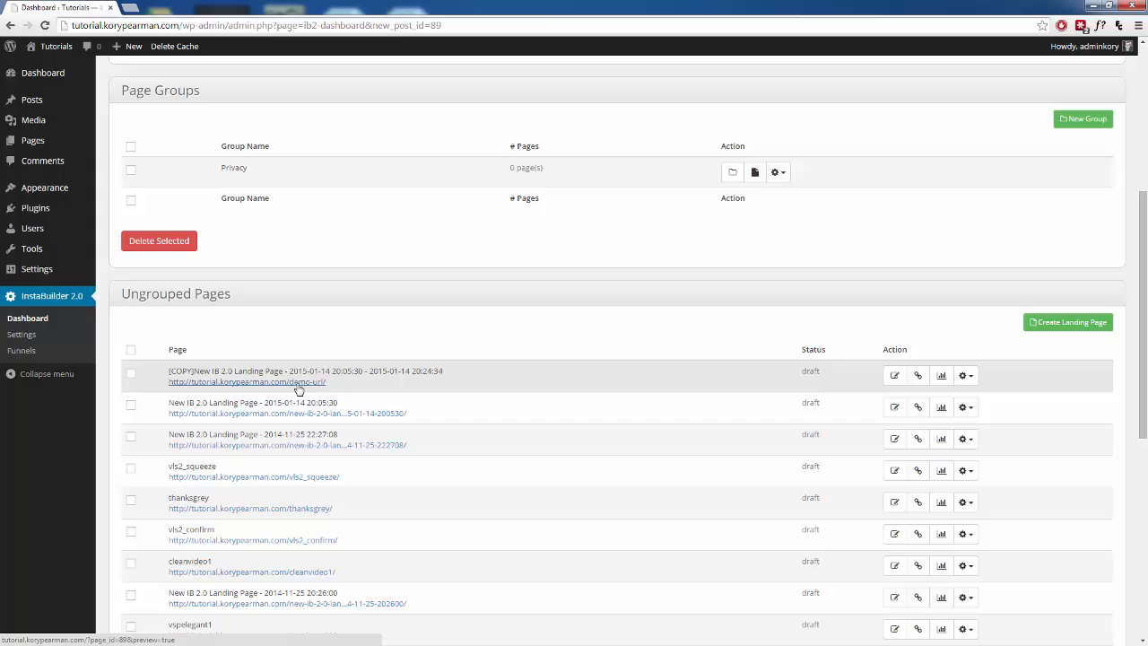
{"action": "mouse_move", "coordinate": [327, 389]}
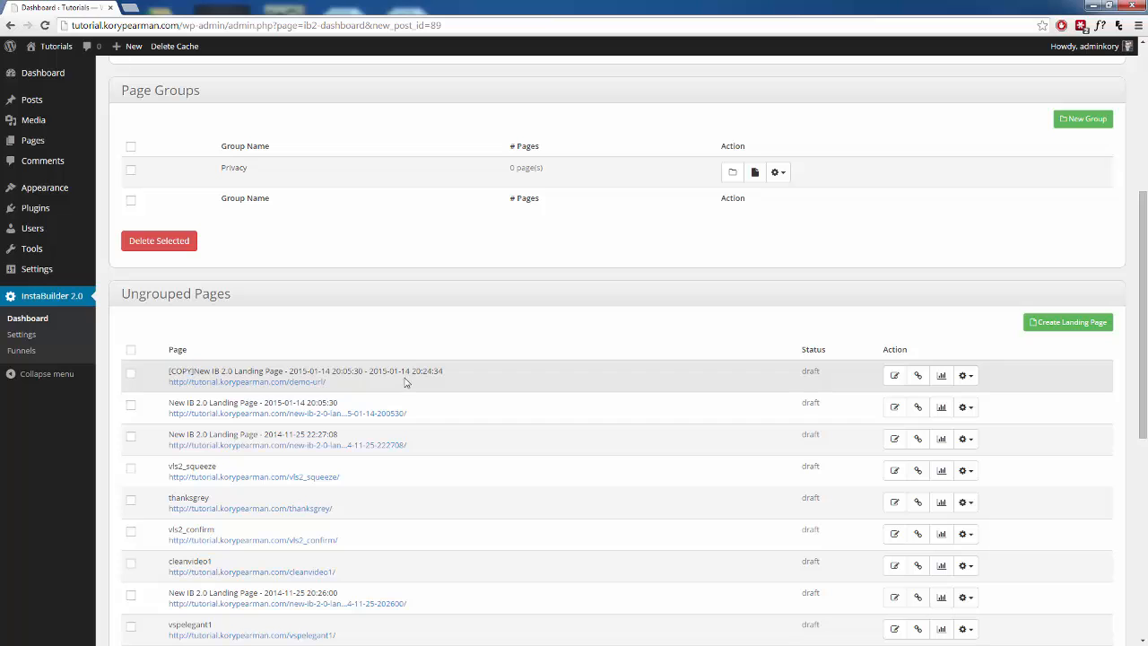
Step: Open the [COPY] page in the editor and show its Page Settings panel
{"action": "left_click", "coordinate": [894, 375]}
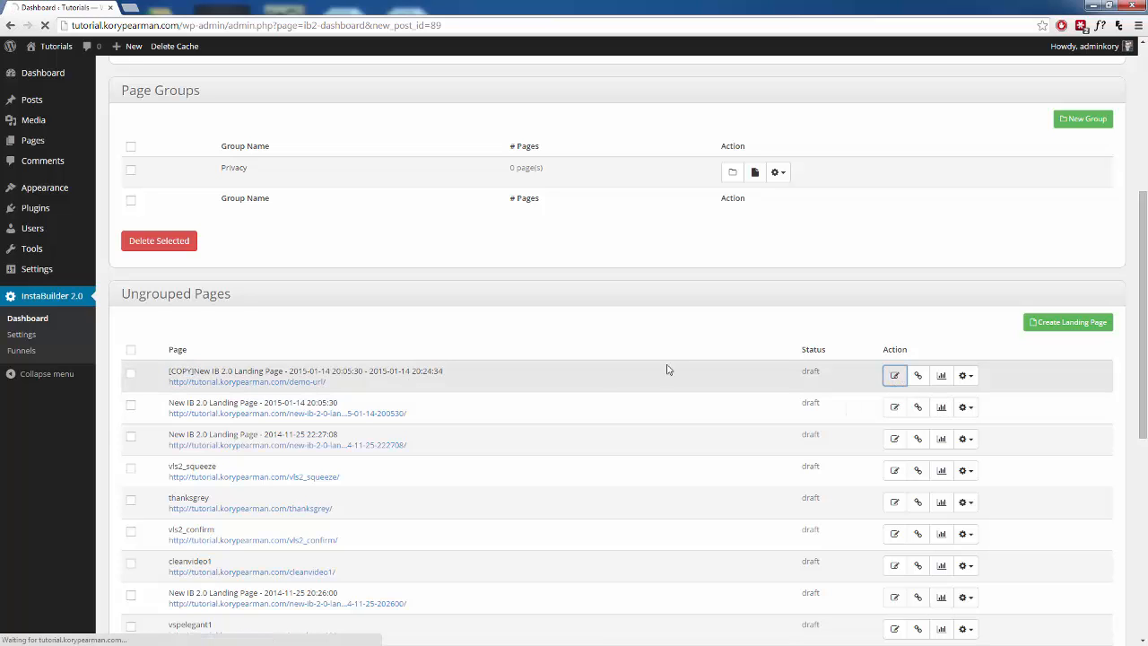
{"action": "left_click", "coordinate": [893, 375]}
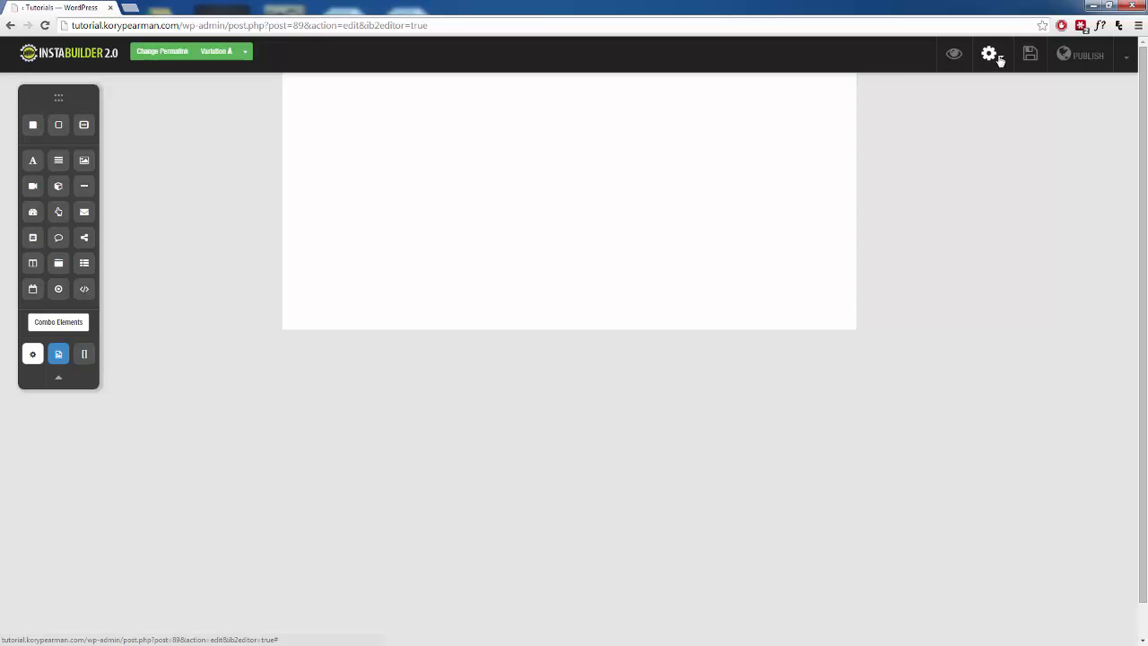
{"action": "left_click", "coordinate": [991, 53]}
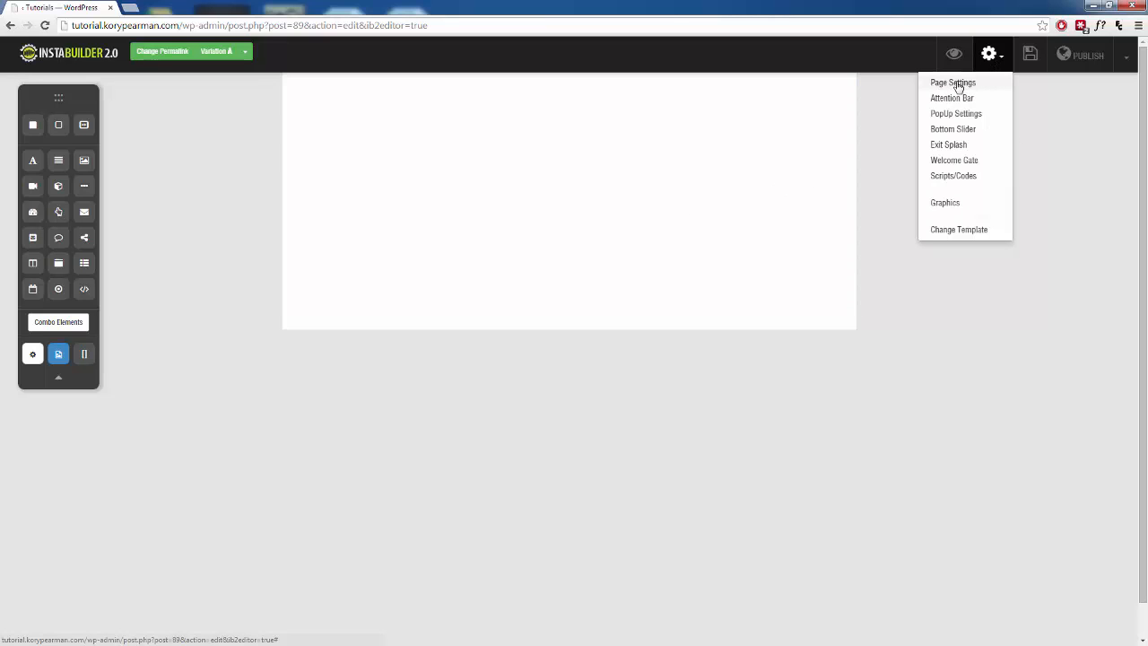
{"action": "left_click", "coordinate": [952, 83]}
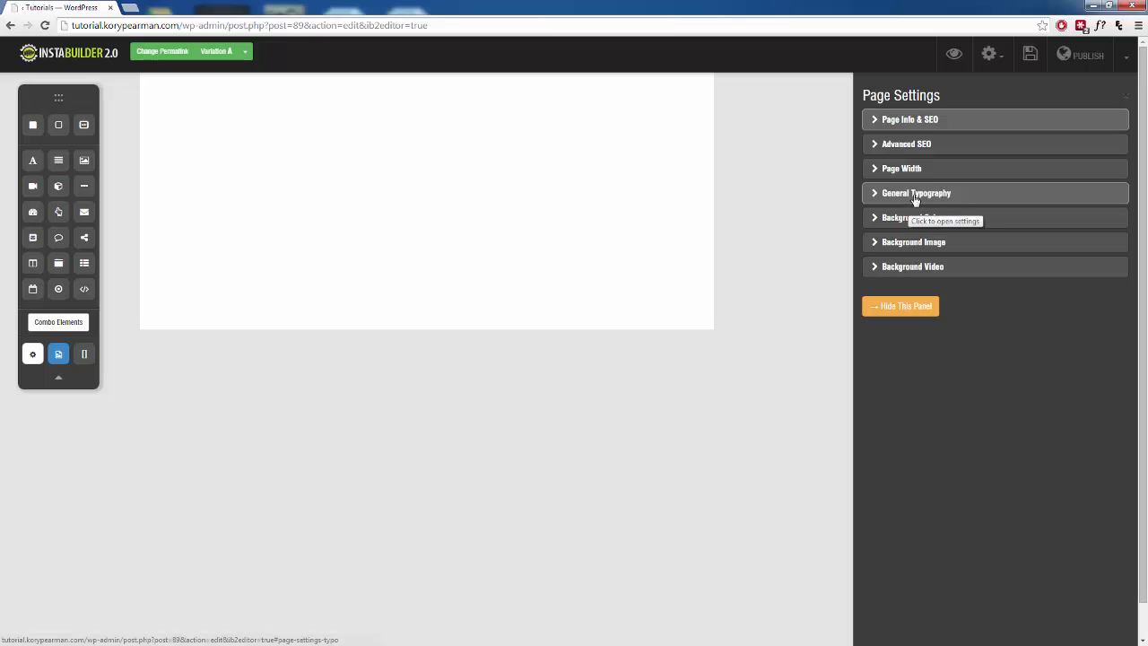
Step: Delete (COPY) from the Page Title under Page Info & SEO
{"action": "left_click", "coordinate": [911, 119]}
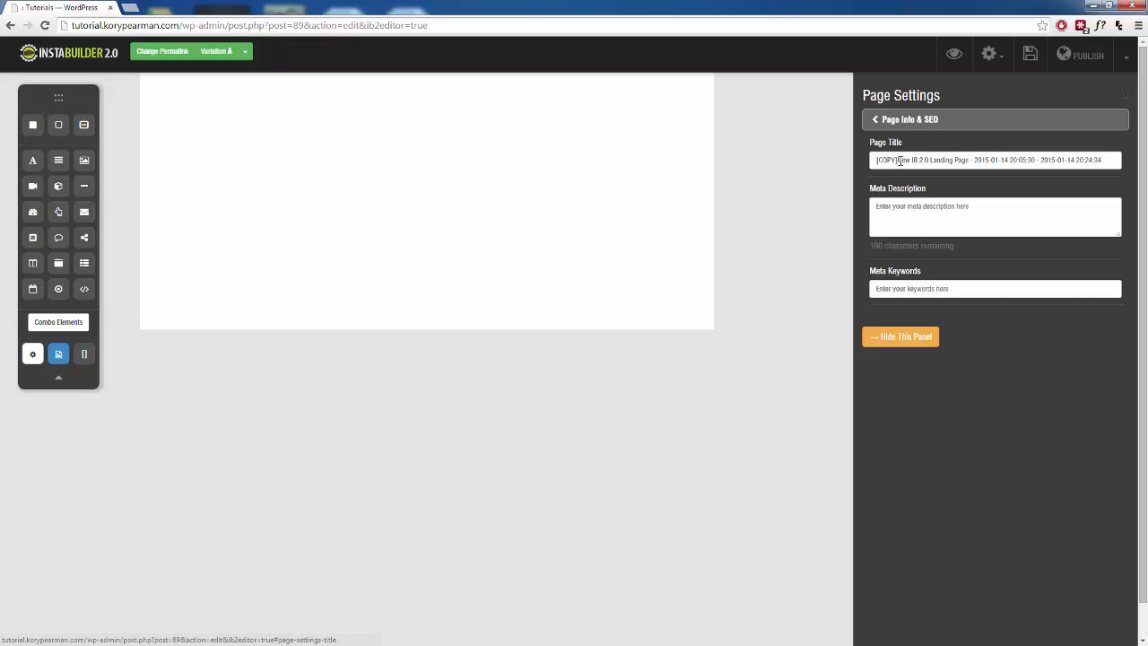
{"action": "double_click", "coordinate": [886, 159]}
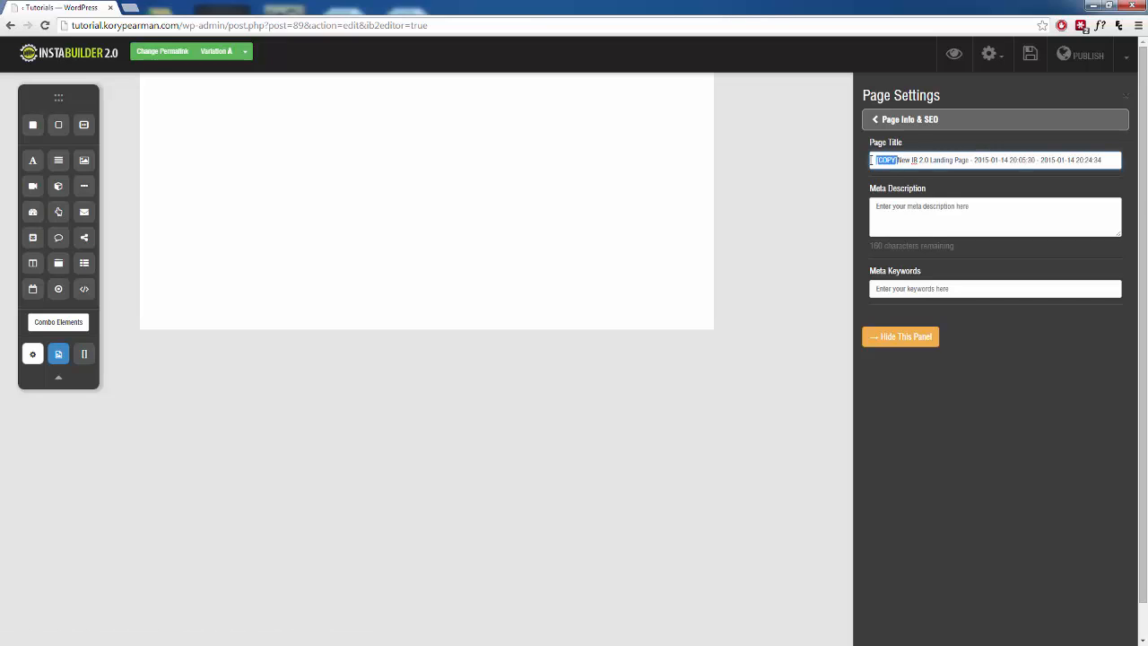
{"action": "left_click", "coordinate": [996, 217]}
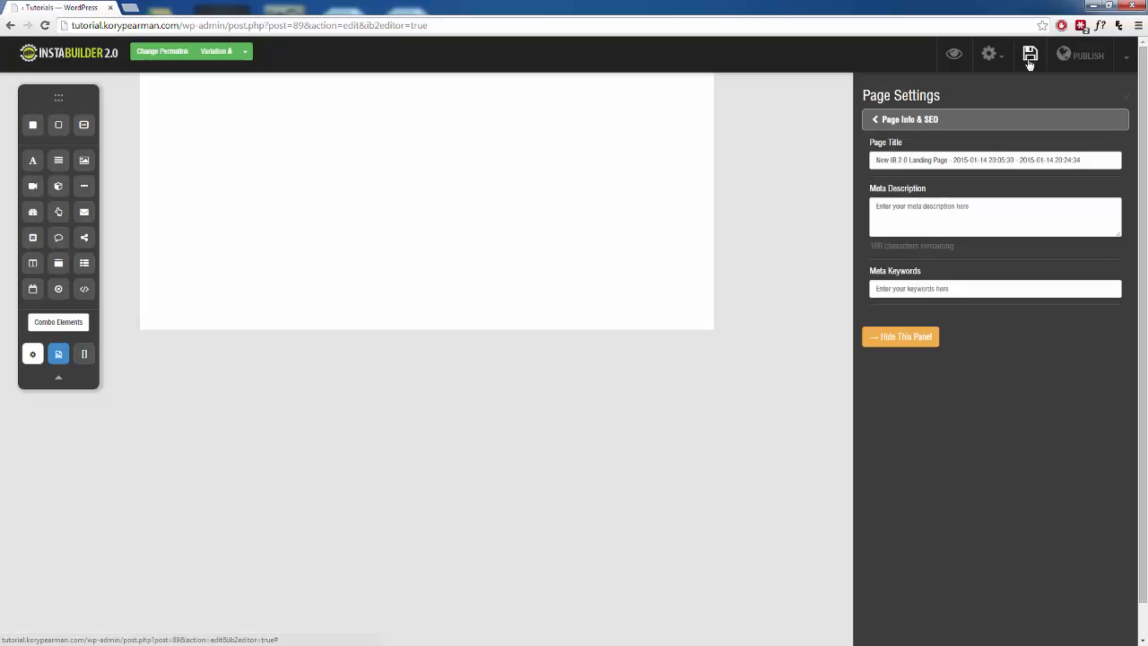
Step: Save the retitled landing page and exit the editor to the dashboard
{"action": "left_click", "coordinate": [1127, 54]}
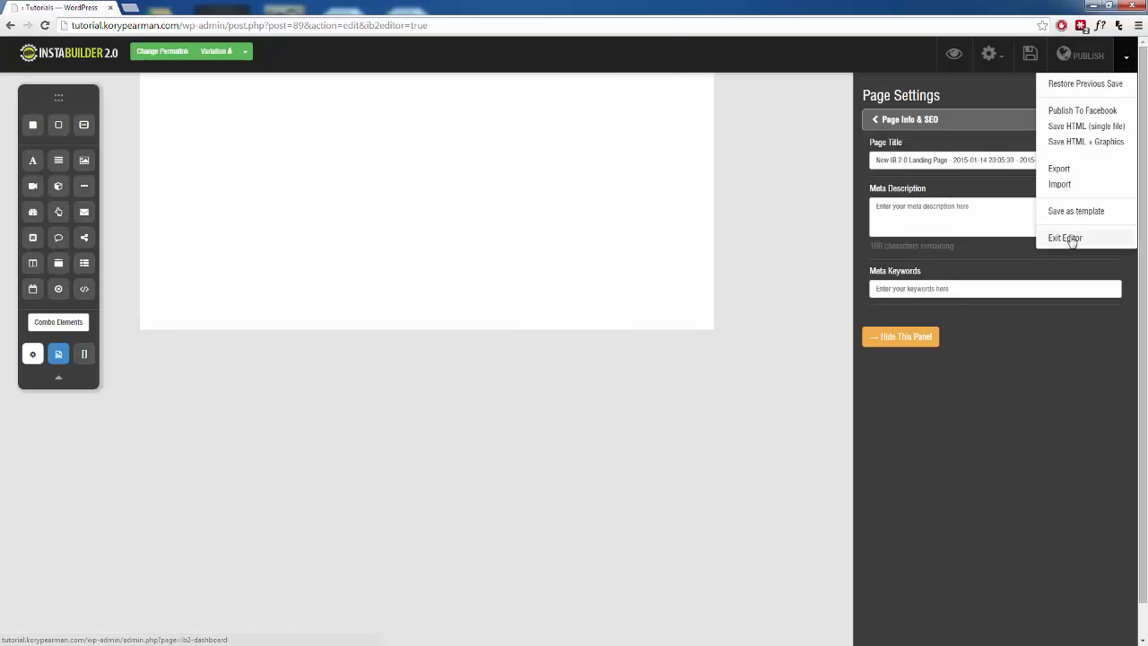
{"action": "left_click", "coordinate": [1065, 236]}
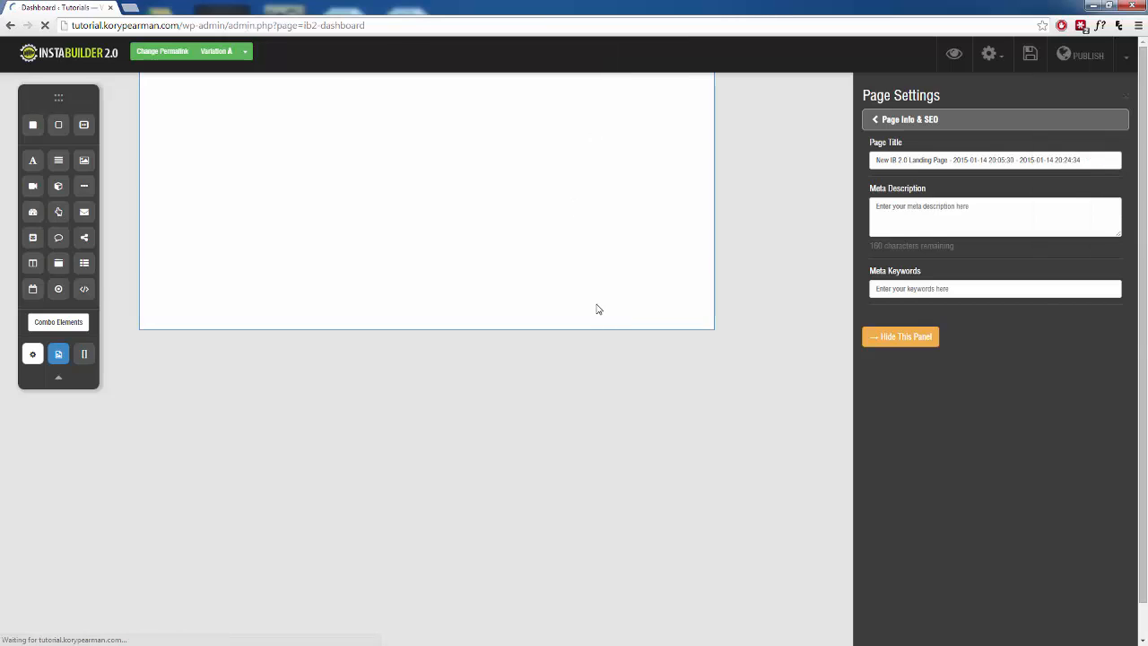